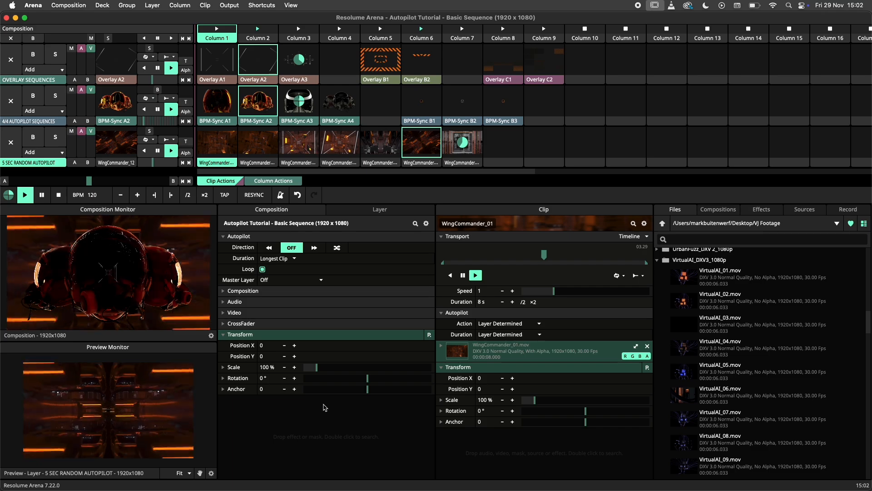
- Open the Fundamentals composition and show the Clip Transport Autopilot layer's autopilot settings
left_click(421, 103)
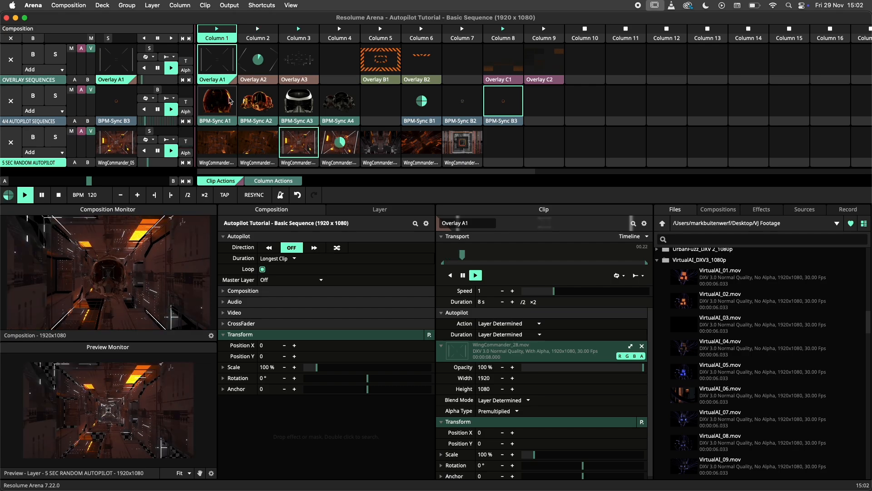
left_click(216, 105)
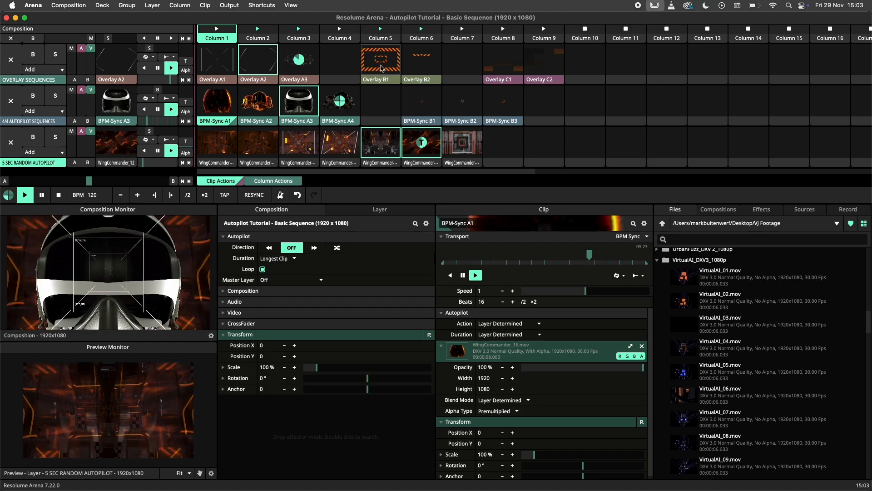
left_click(380, 60)
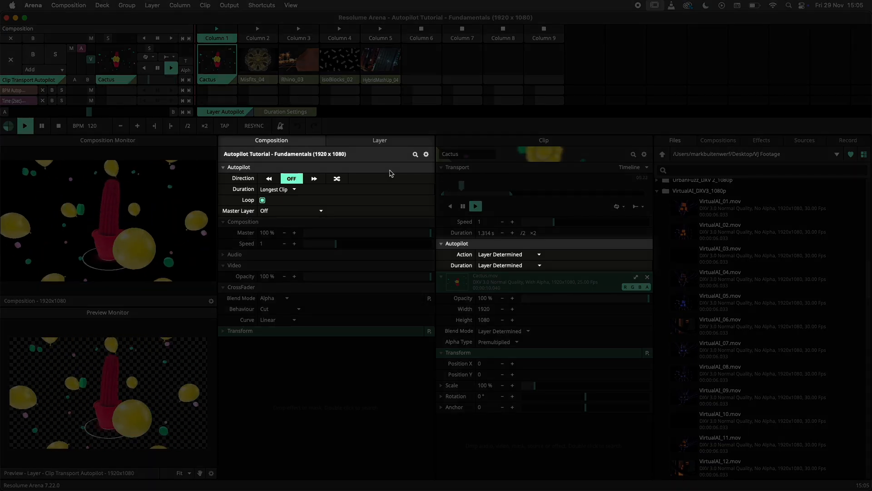
left_click(290, 5)
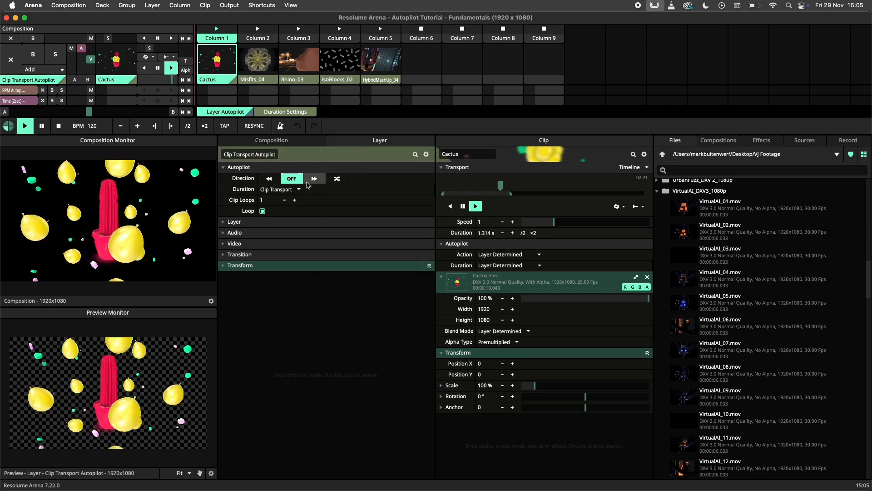
- Set the Clip Transport Autopilot layer's autopilot direction to forward (>>)
left_click(272, 140)
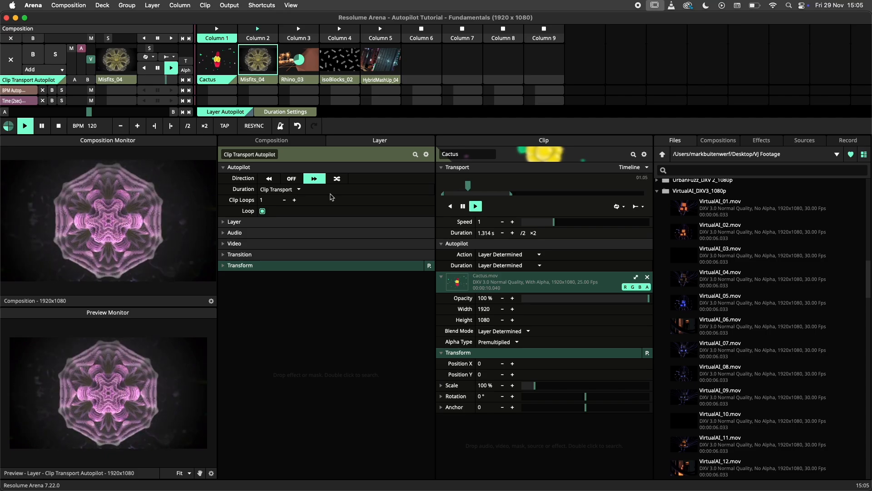
left_click(339, 60)
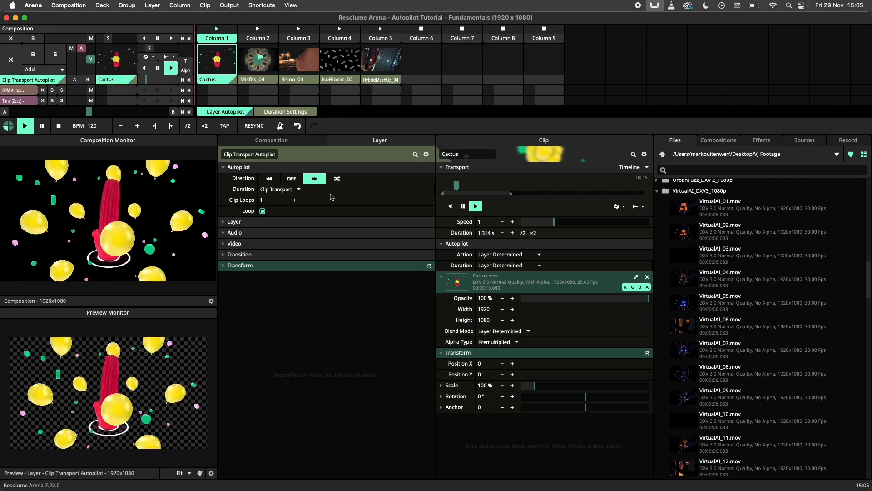
left_click(258, 59)
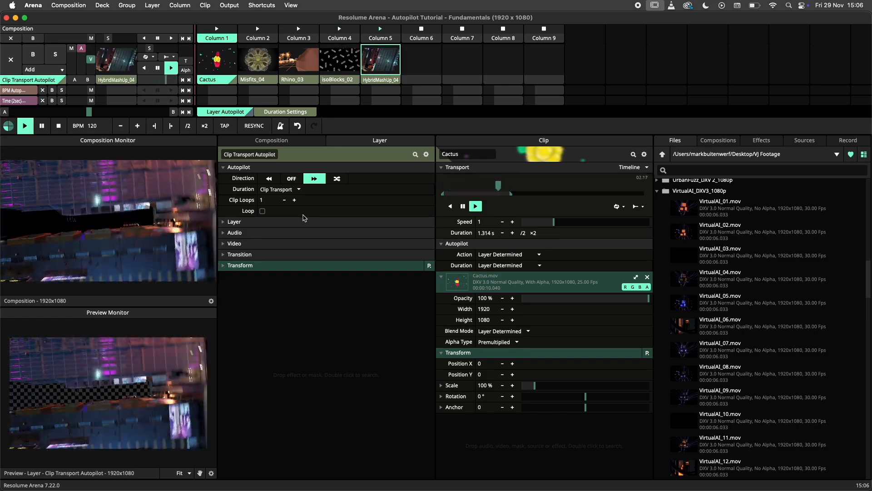
mouse_move(269, 215)
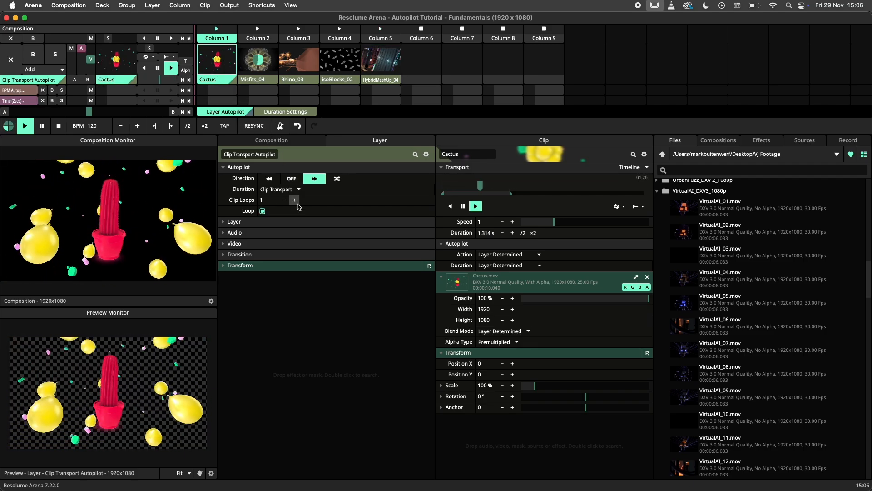
- Raise the layer autopilot Clip Loops to 2 so each clip plays twice
left_click(294, 200)
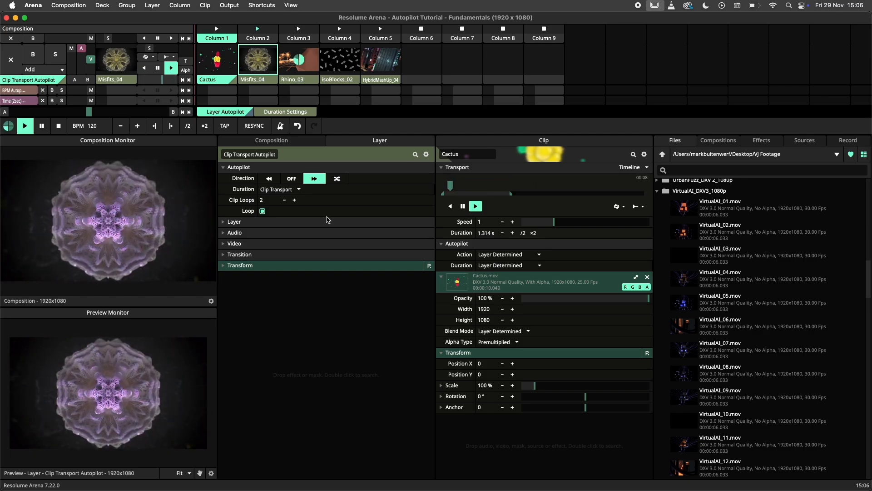
left_click(299, 59)
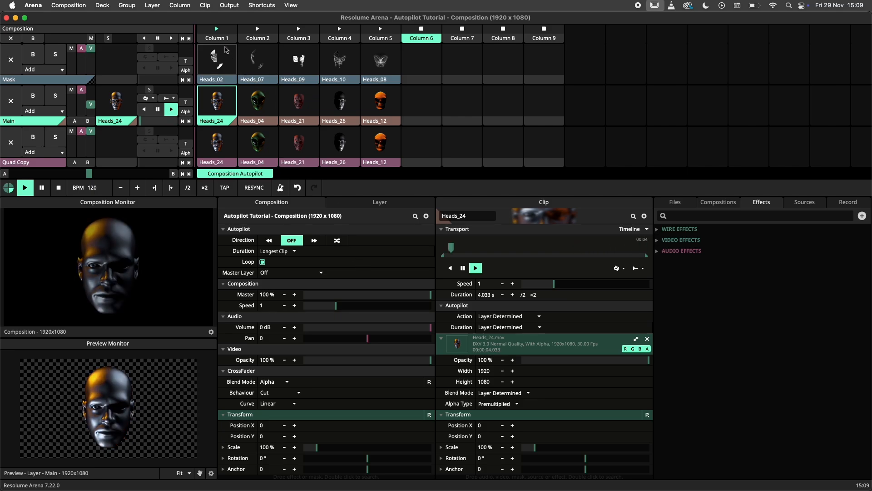
- Launch Column 1 of heads clips and set the composition autopilot direction to forward
left_click(217, 37)
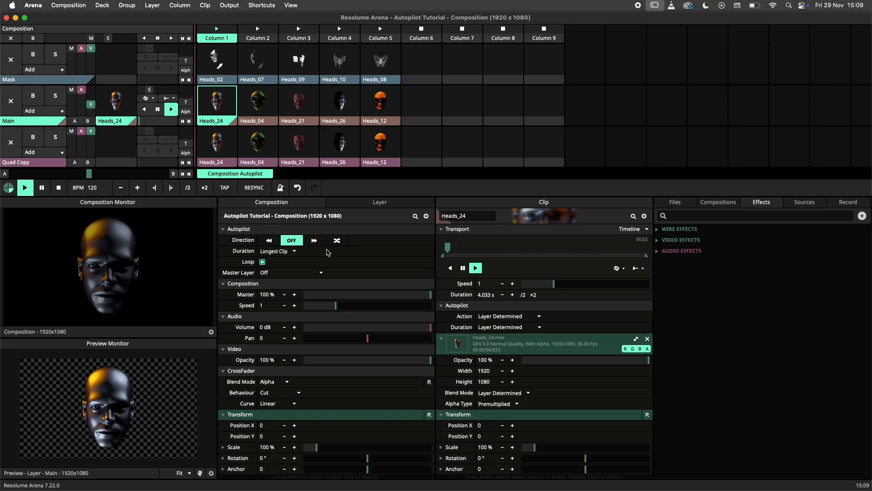
left_click(314, 240)
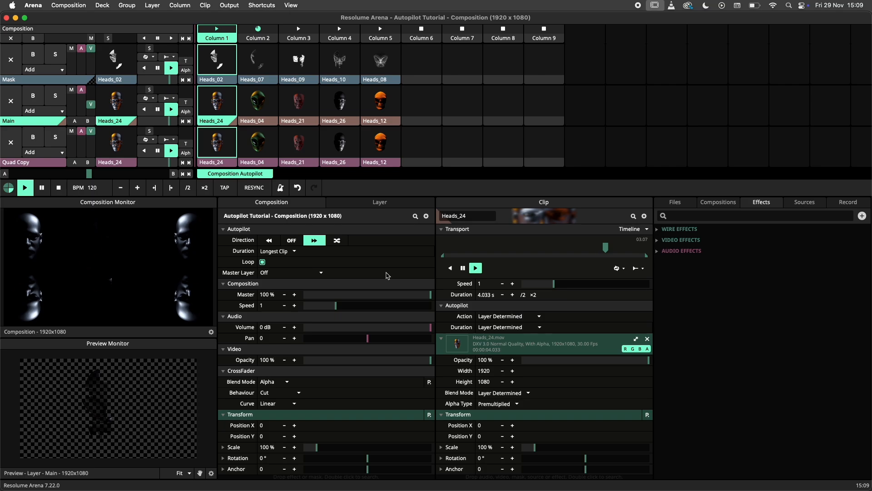
left_click(257, 28)
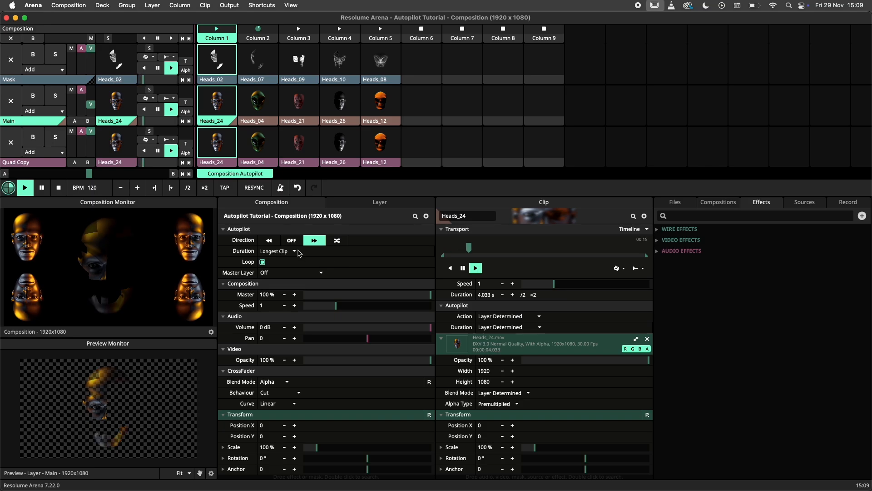
left_click(291, 250)
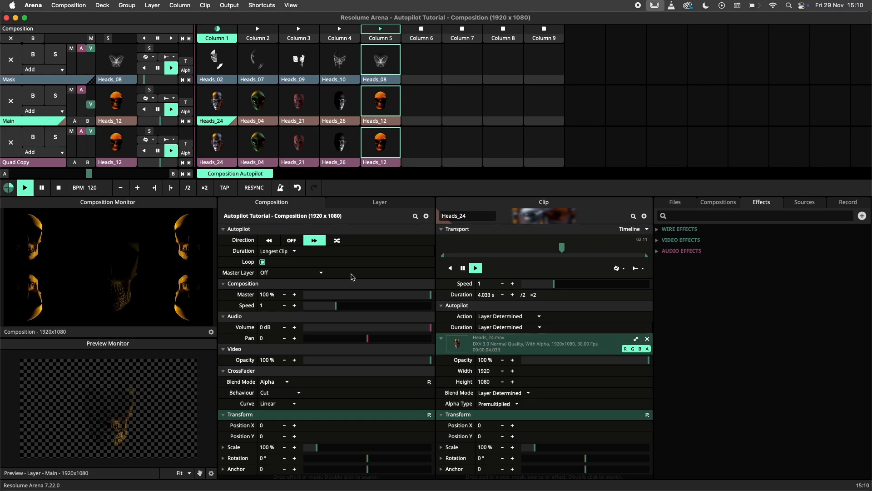
- Open the Autopilot Tutorial - Direction composition
left_click(216, 33)
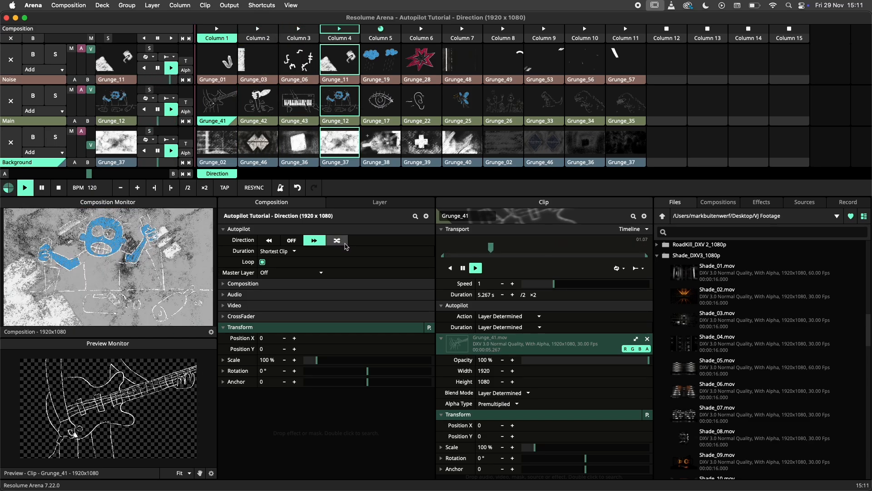
- Set the composition autopilot direction to random using the Bag random mode
left_click(336, 240)
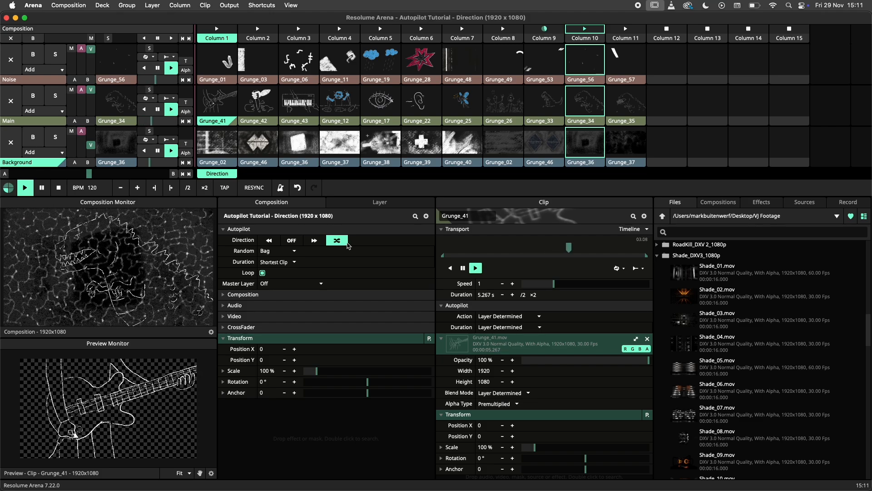
left_click(278, 251)
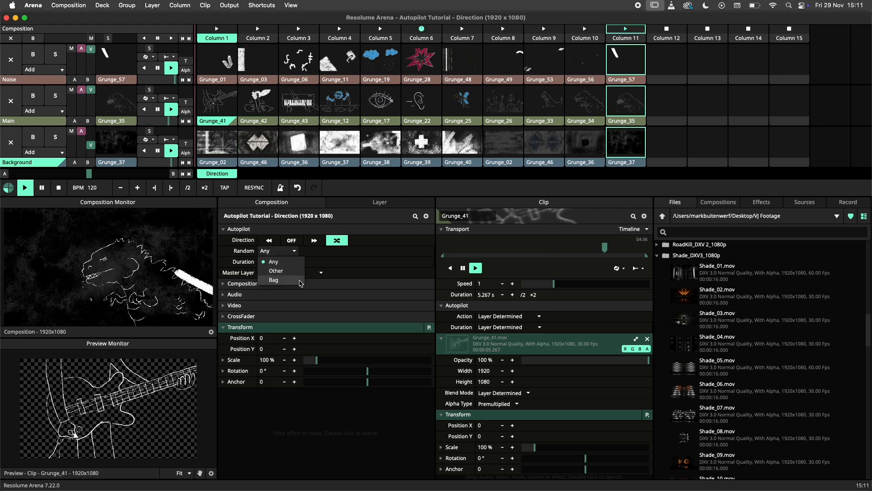
left_click(274, 280)
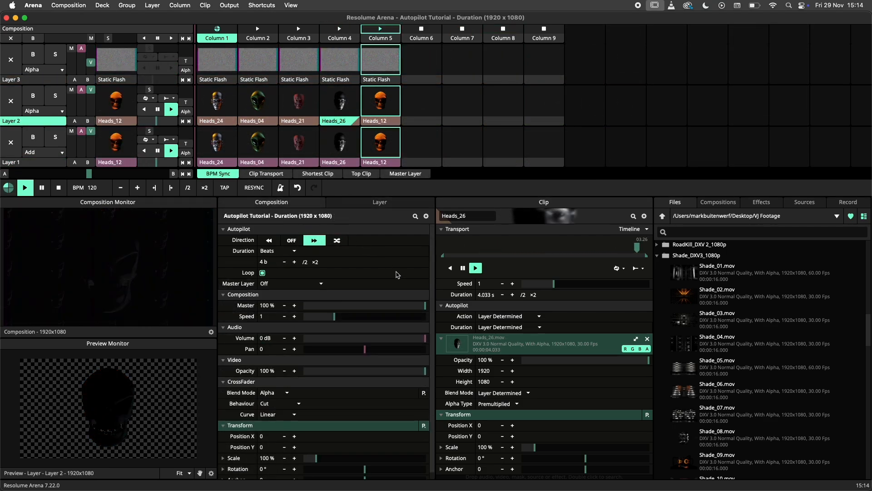
- Open the Autopilot Tutorial - Duration composition, autopilot forward with a 4-beat duration
left_click(278, 251)
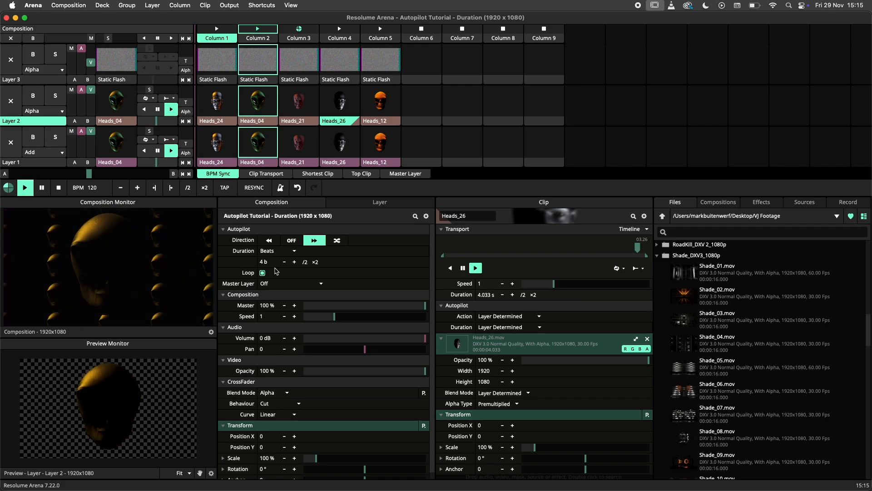
left_click(299, 37)
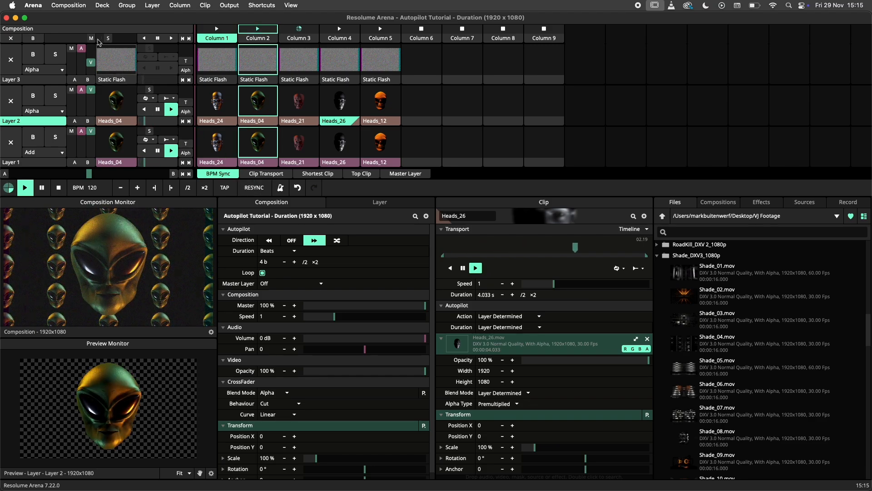
left_click(68, 5)
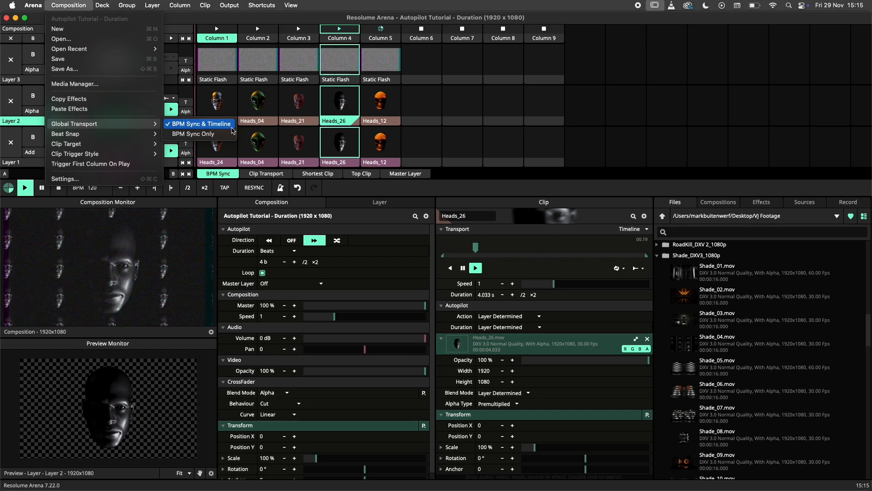
- Show Composition > Global Transport options with BPM Sync & Timeline checked
left_click(380, 29)
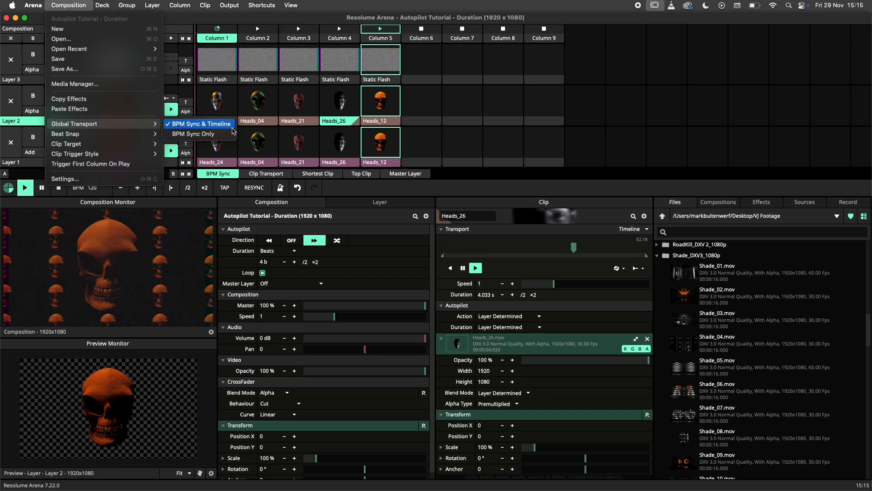
left_click(217, 37)
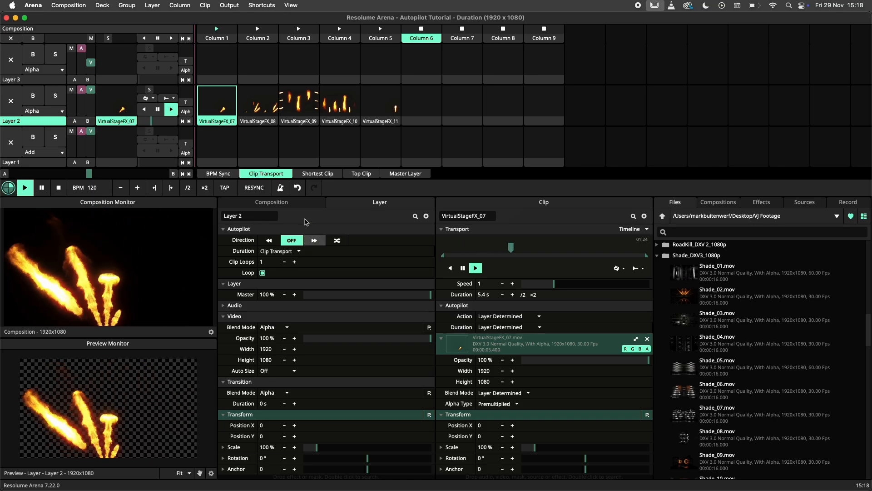
- Set Layer 2 autopilot forward with Clip Transport duration and raise its Clip Loops
left_click(276, 251)
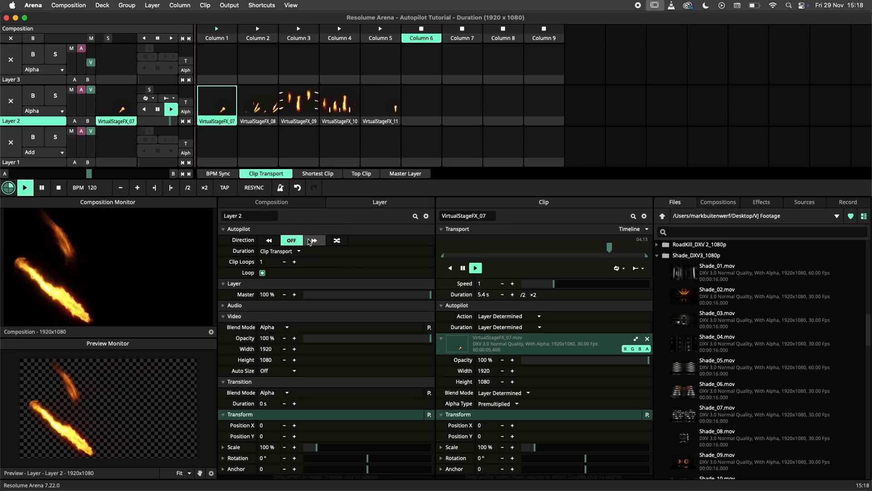
left_click(313, 240)
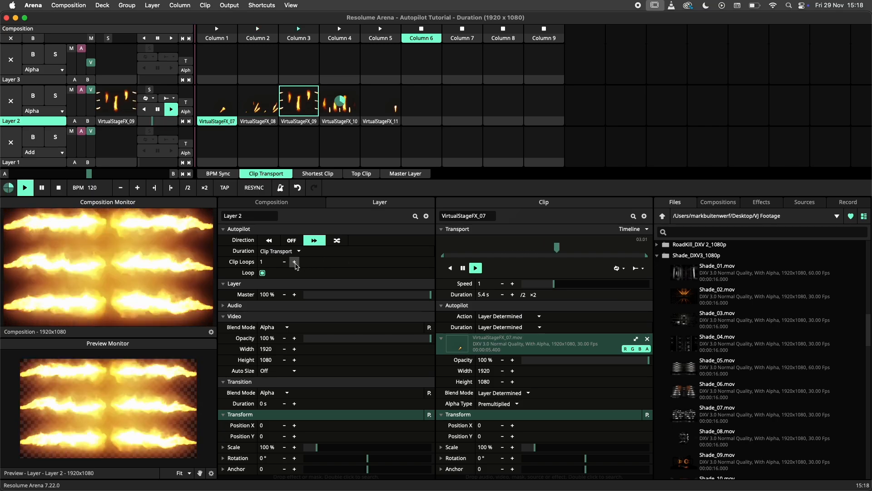
left_click(294, 262)
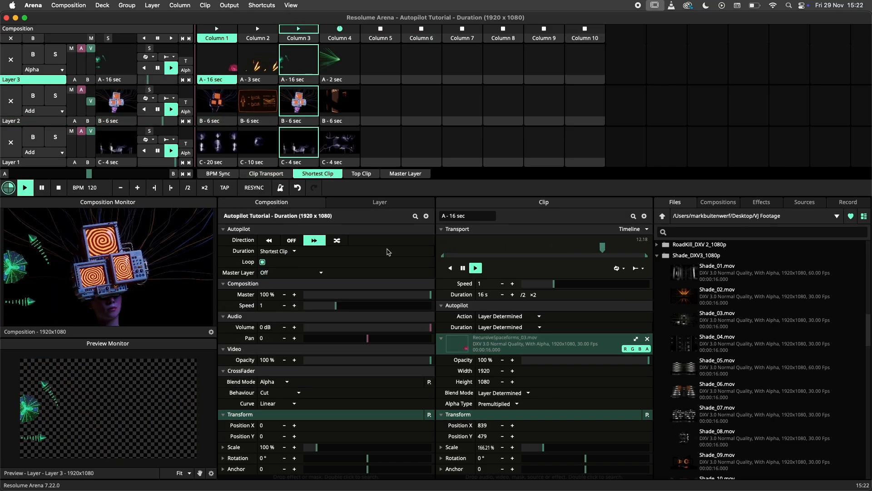
- Set clip A - 16 sec's autopilot duration to Transport, adjust Clip Loops, and open the Top Clip deck
left_click(277, 251)
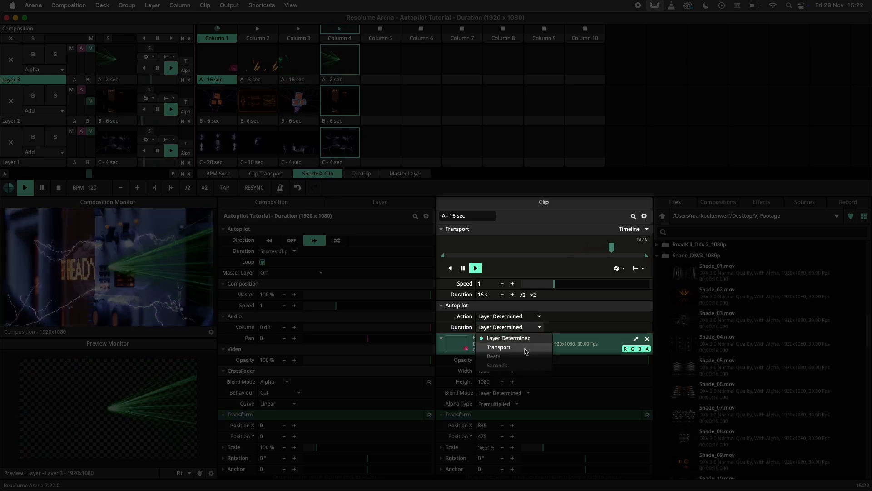
left_click(498, 348)
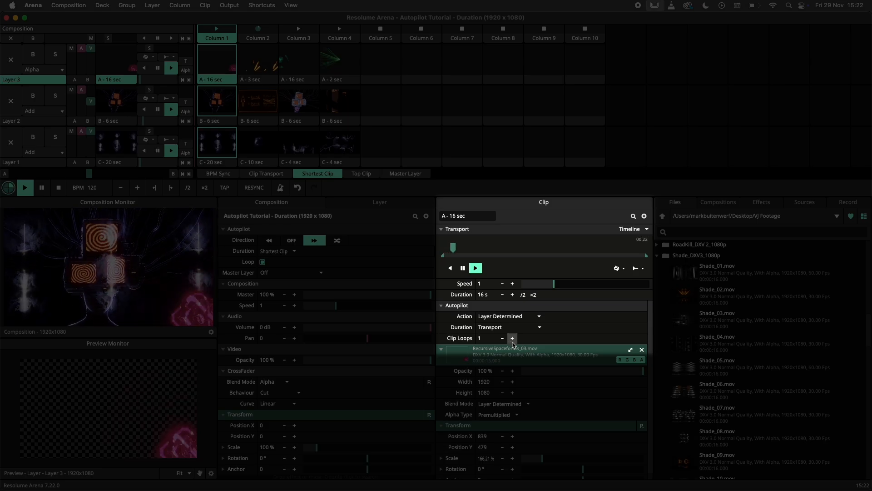
left_click(512, 338)
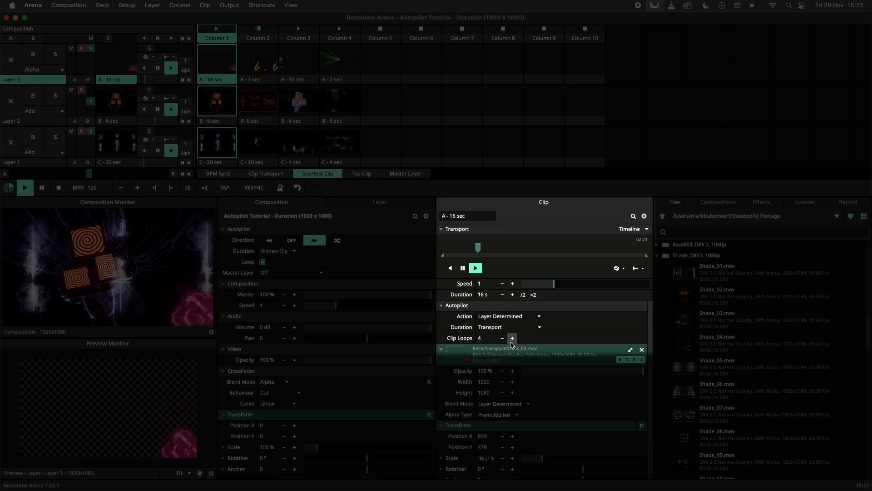
left_click(502, 338)
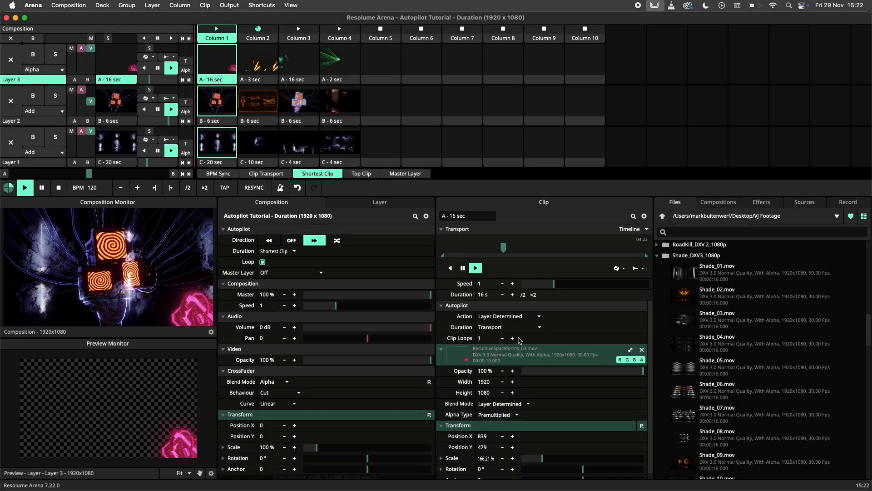
left_click(361, 173)
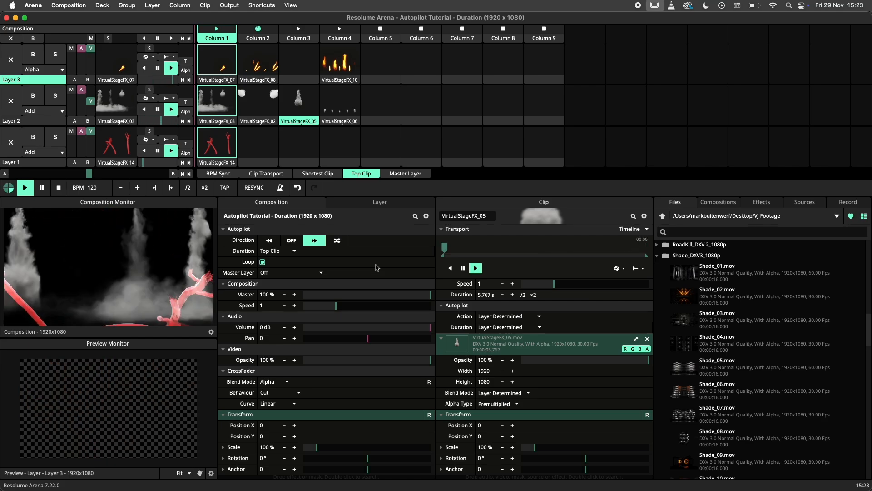
- Open the Phonktronaut Master Layer deck: Forward autopilot, Clip Transport duration, Layer 3 master
left_click(277, 251)
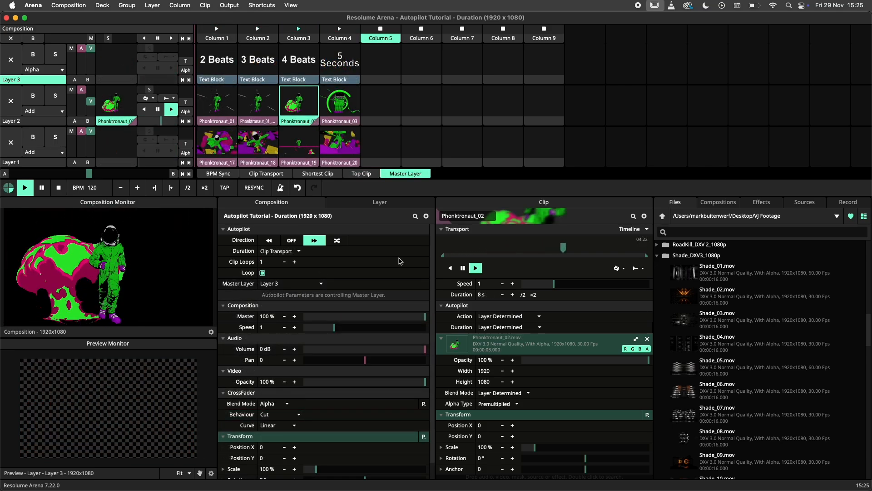
- Open the Autopilot Tutorial - Basic Sequence composition with Overlay A1 playing
left_click(321, 284)
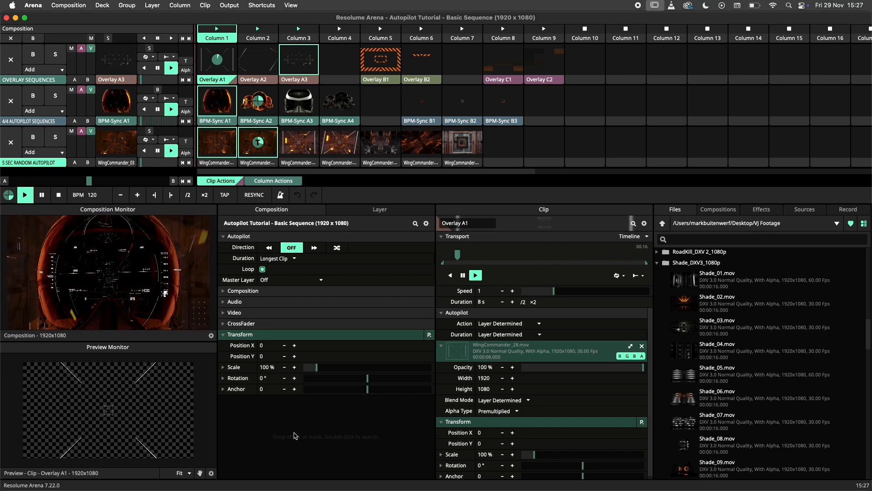
- Inspect the clip actions set on clip Overlay A3
left_click(258, 100)
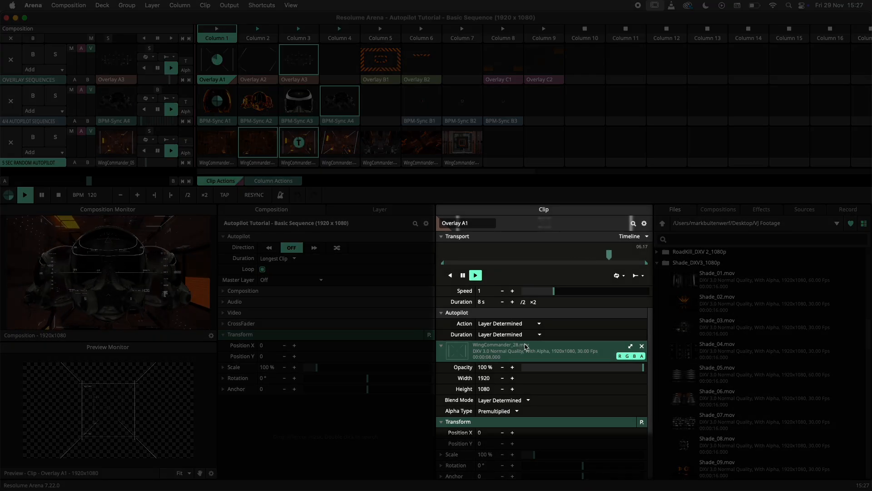
left_click(509, 323)
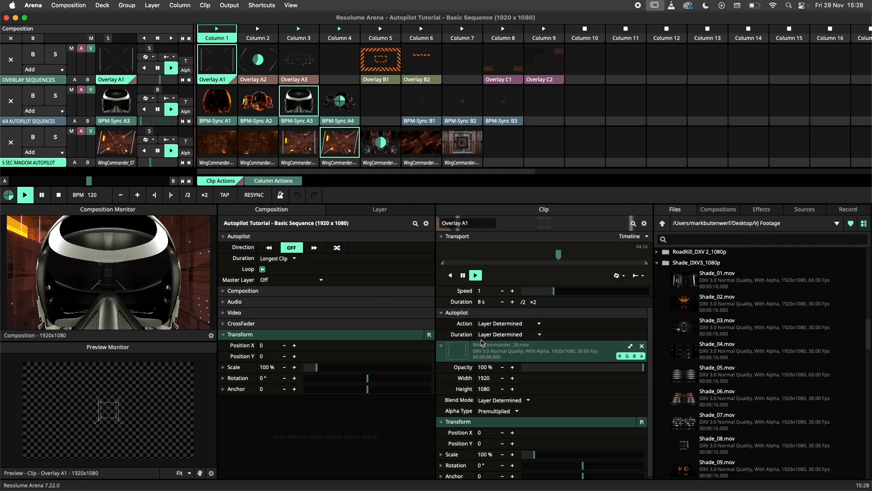
left_click(340, 101)
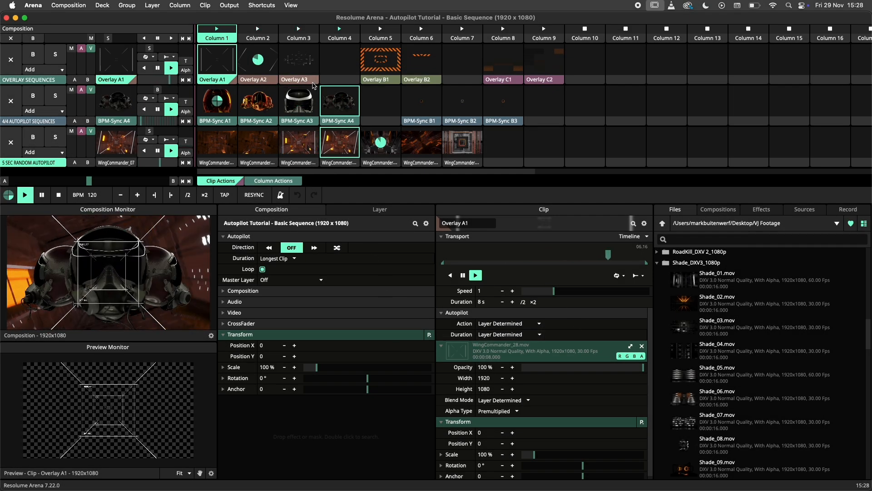
left_click(299, 59)
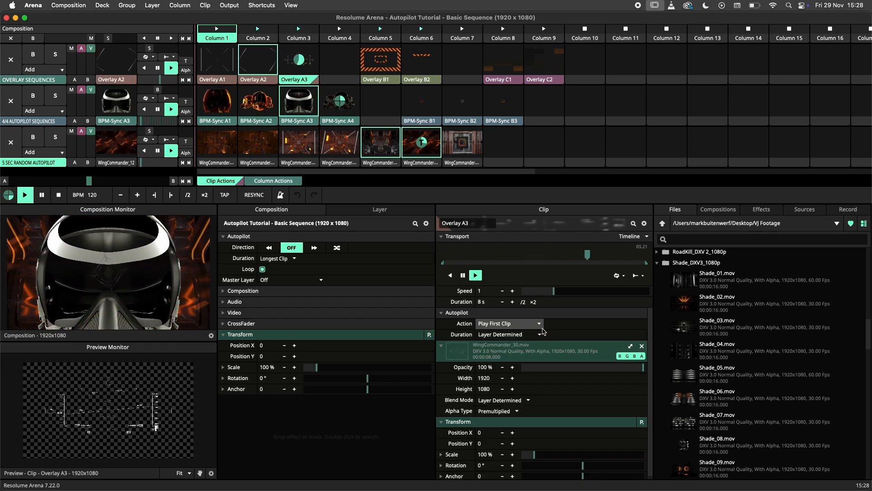
left_click(339, 101)
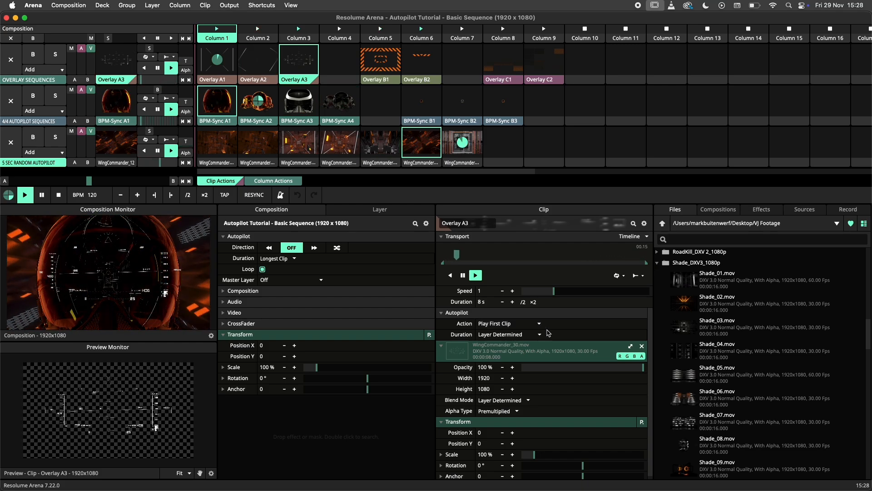
- Inspect BPM-Sync B1's clip actions, then view Elk >> column's autopilot properties
left_click(502, 79)
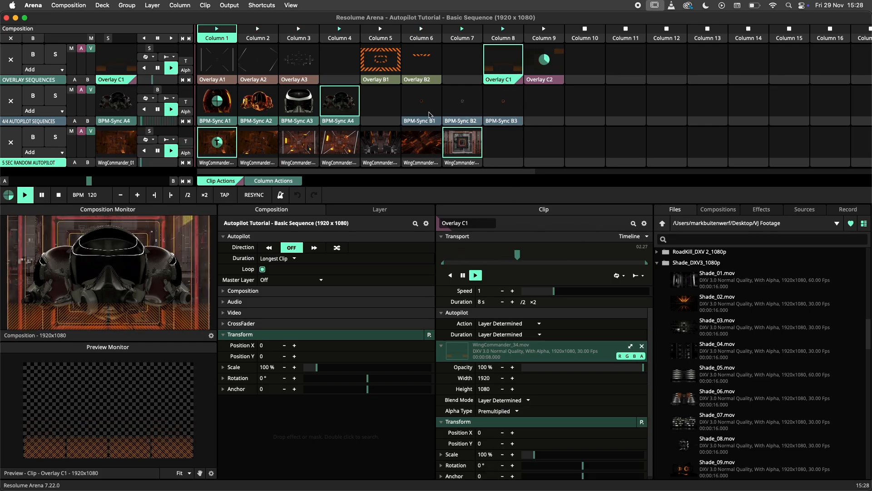
left_click(421, 101)
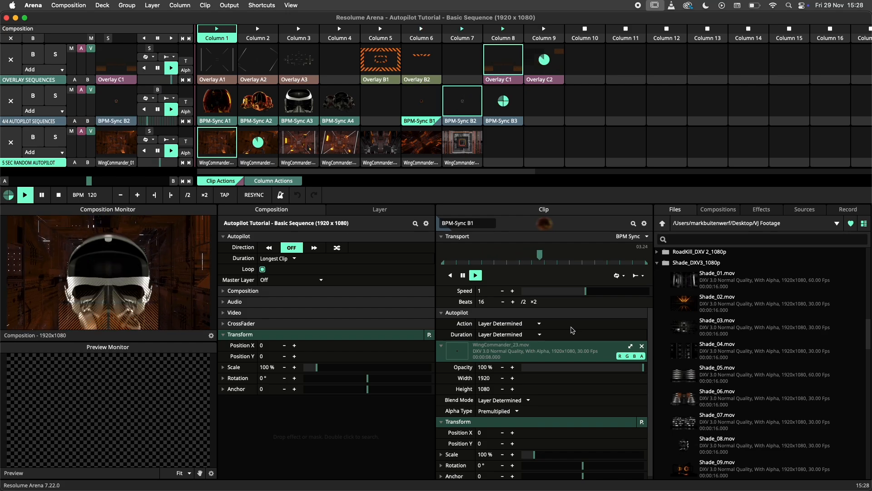
left_click(539, 334)
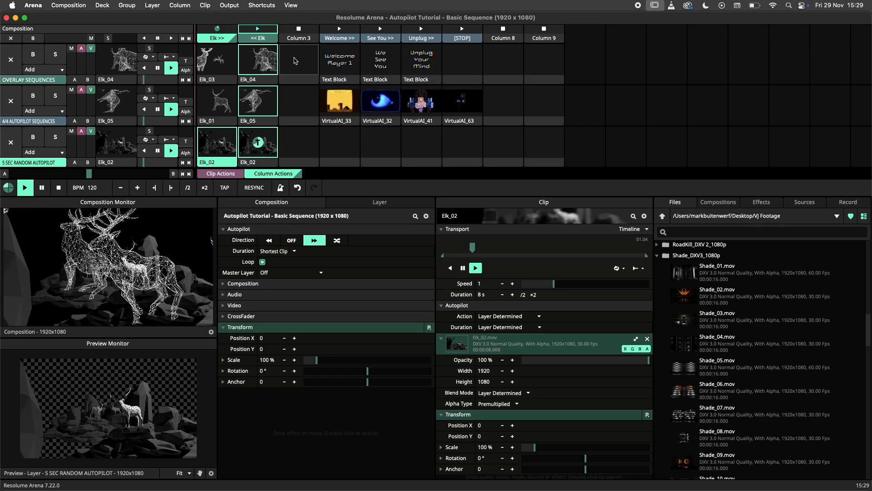
left_click(291, 5)
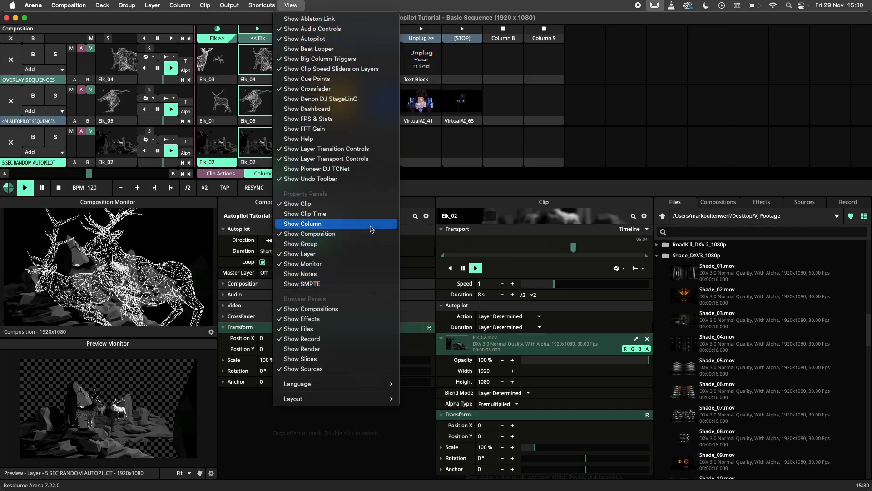
left_click(303, 224)
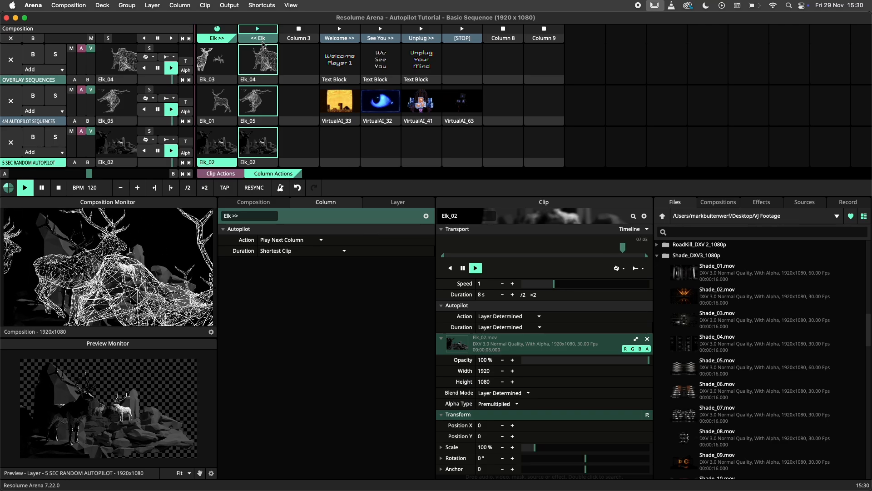
- Give column Welcome >> a Play Next Column autopilot with Top Clip duration
left_click(257, 37)
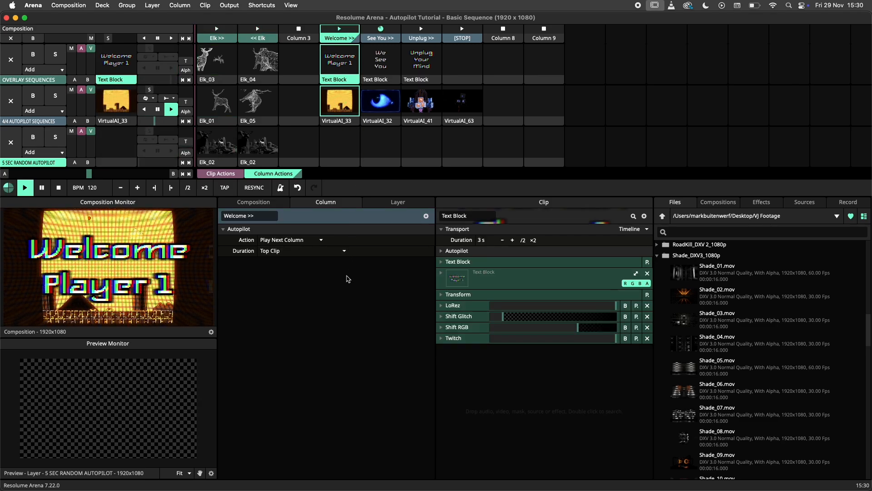
left_click(380, 29)
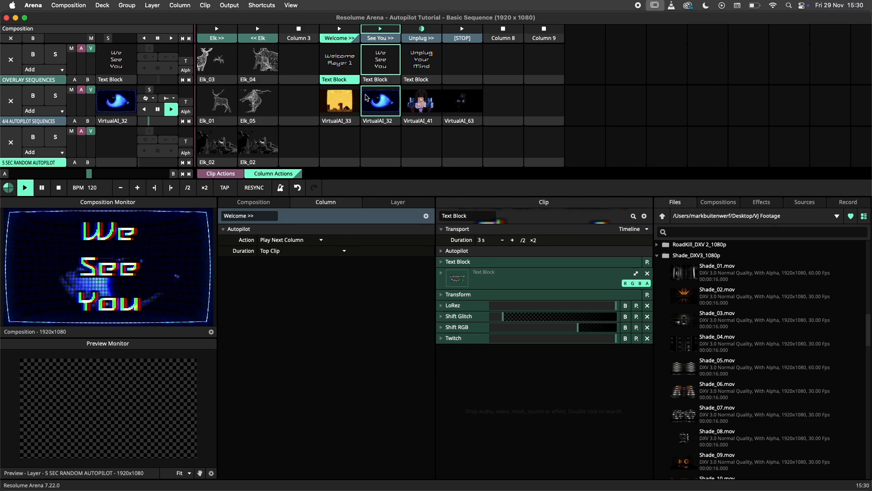